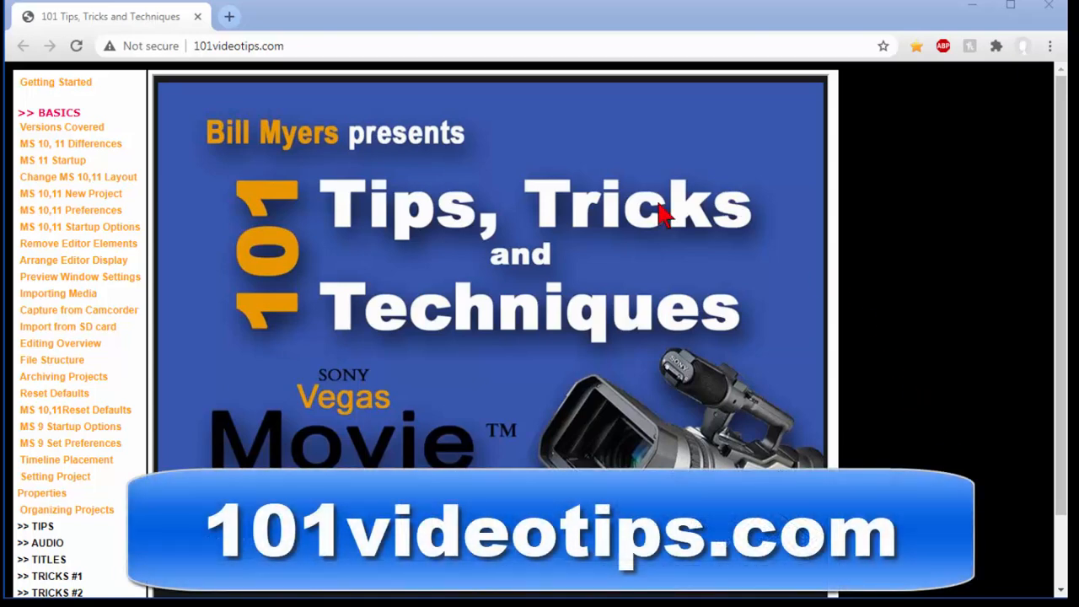
{"action": "mouse_move", "coordinate": [603, 194]}
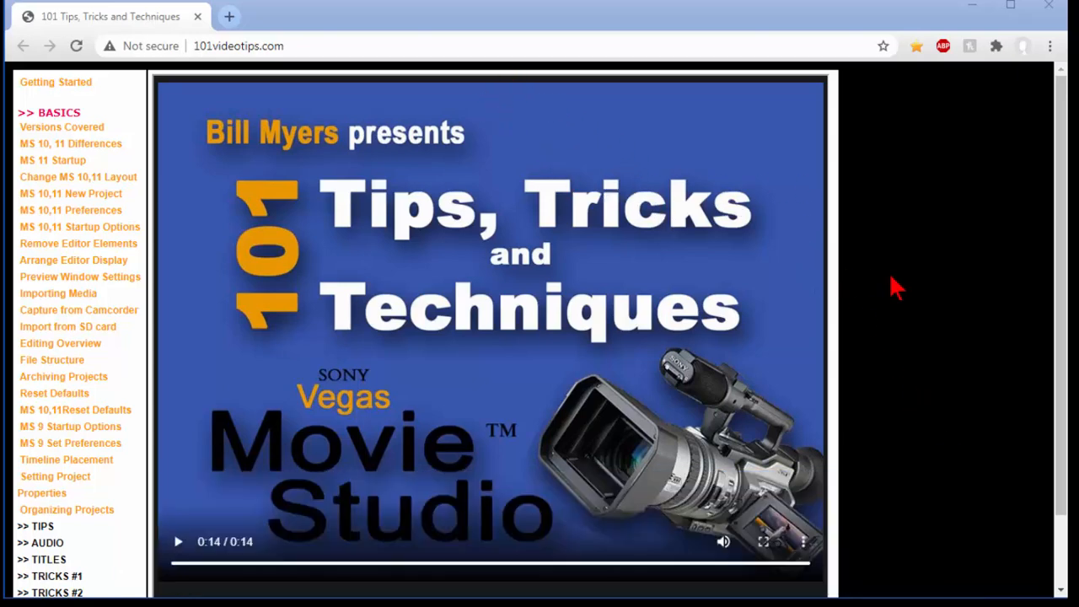
{"action": "mouse_move", "coordinate": [98, 169]}
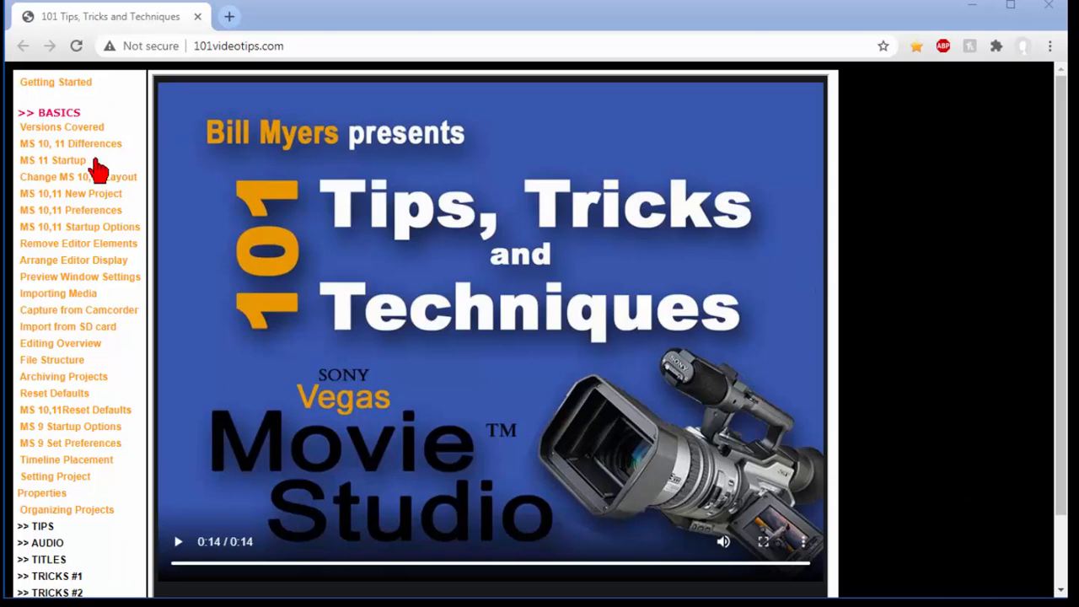
- Restart the Vegas Movie Studio intro video, then pause it around 0:02
{"action": "left_click", "coordinate": [177, 543]}
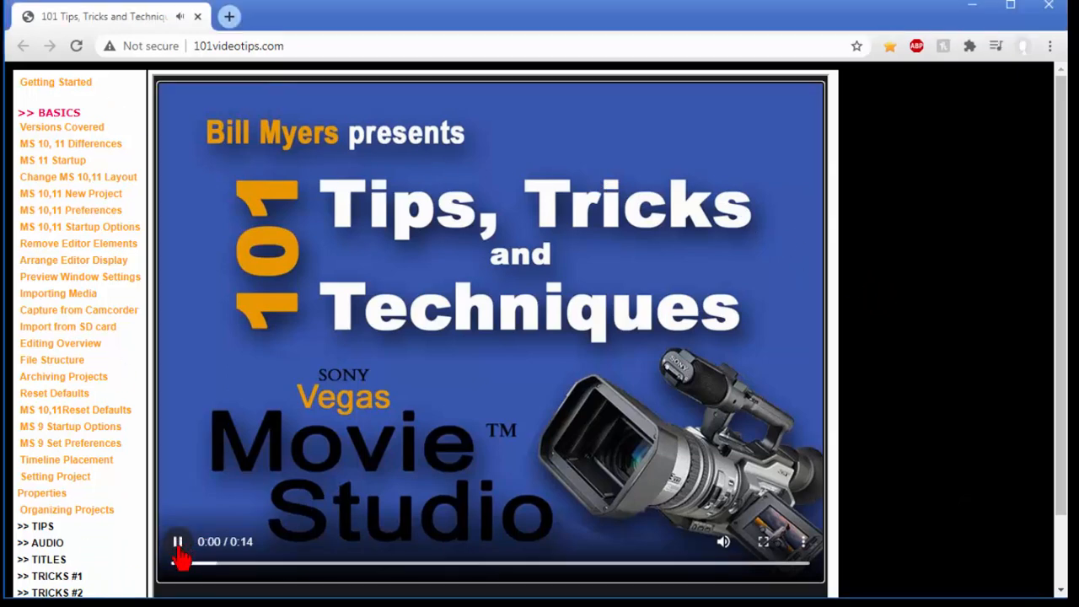
{"action": "left_click", "coordinate": [179, 542]}
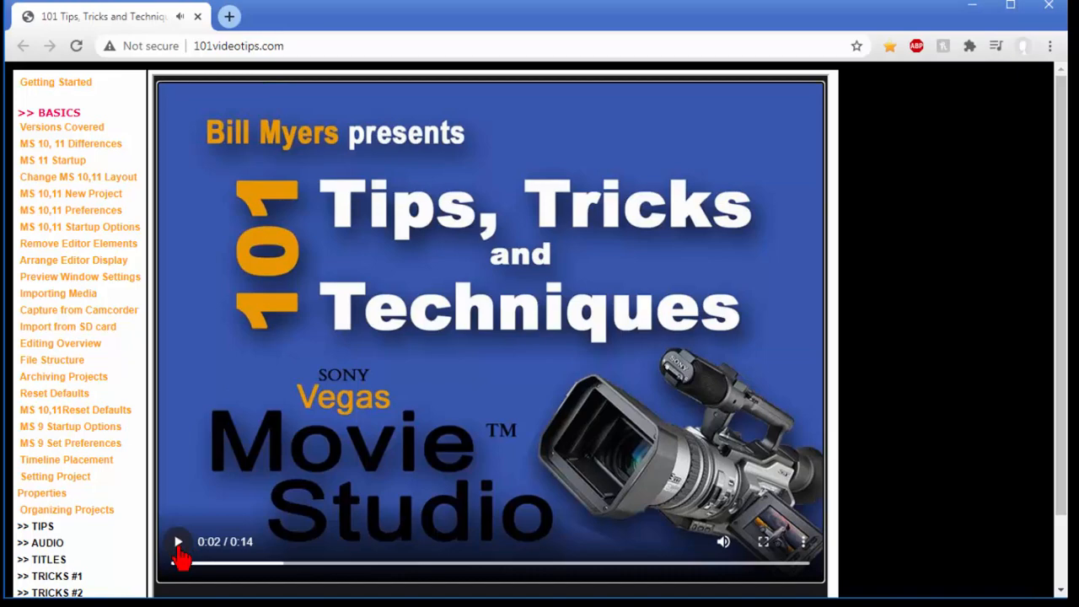
{"action": "mouse_move", "coordinate": [60, 127]}
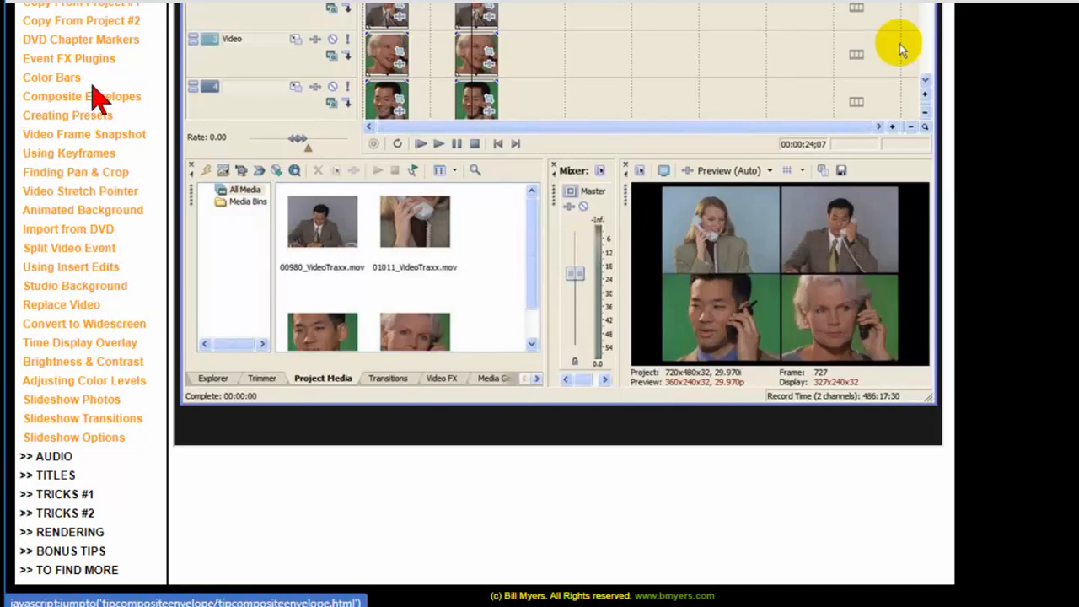
{"action": "mouse_move", "coordinate": [81, 209]}
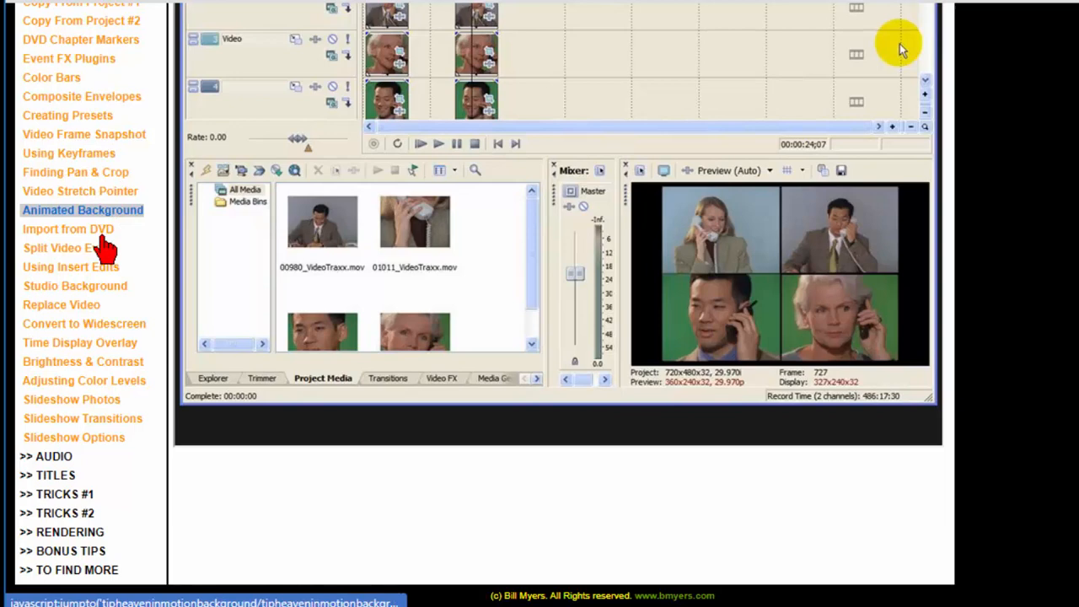
{"action": "mouse_move", "coordinate": [53, 456]}
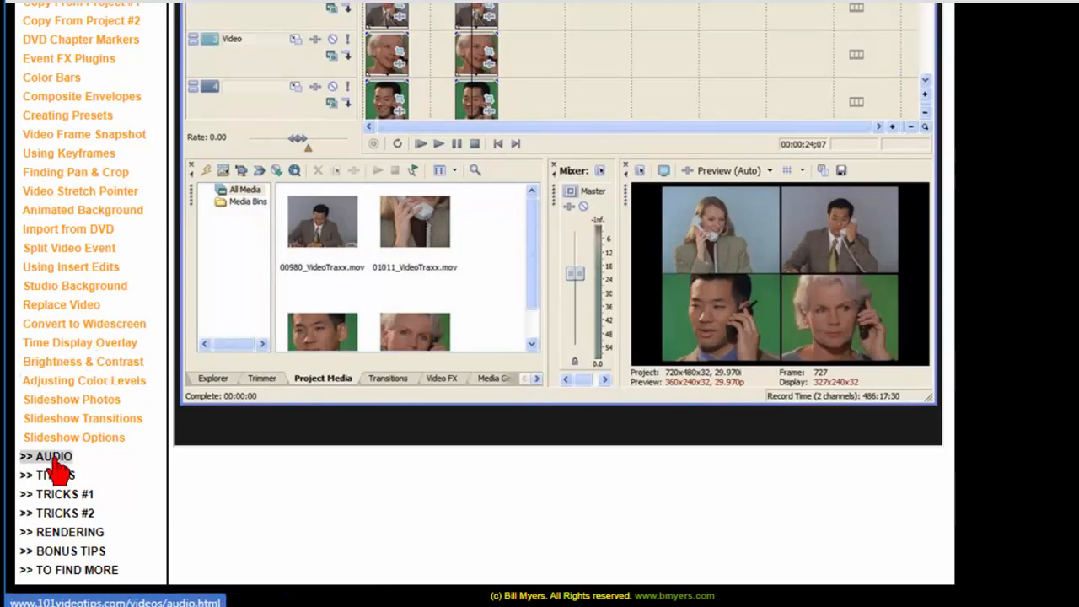
- Expand the Audio topic list in the left sidebar
{"action": "left_click", "coordinate": [52, 455]}
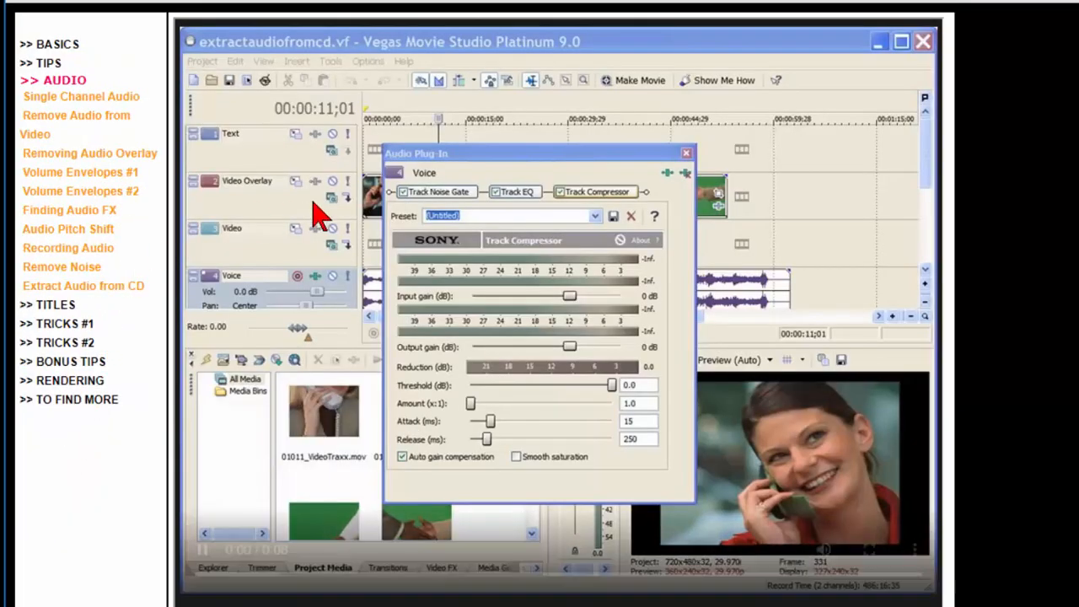
- Expand the Titles topic list showing Title Basics and Lower Third Titles
{"action": "left_click", "coordinate": [57, 98]}
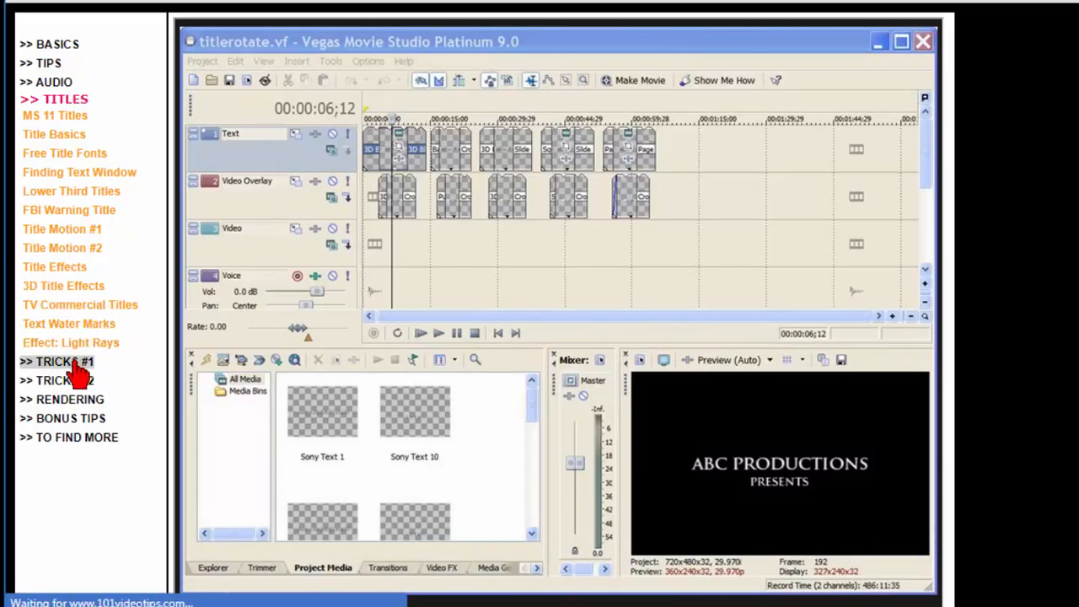
- Expand the Tricks #1 topic list and scroll through its lessons
{"action": "left_click", "coordinate": [64, 98]}
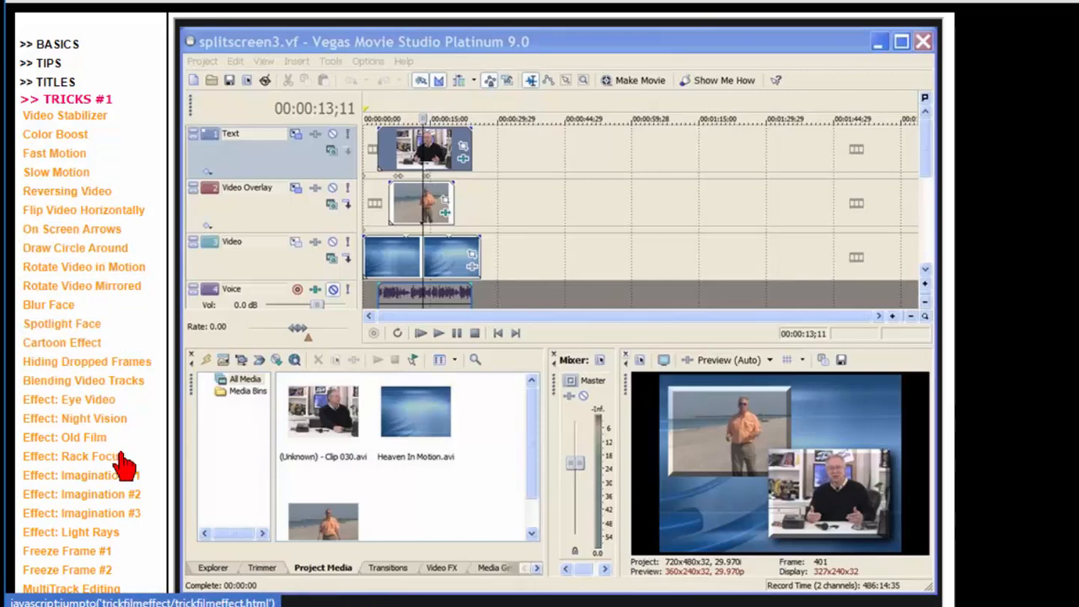
{"action": "scroll", "scroll_direction": "down", "scroll_amount": 3}
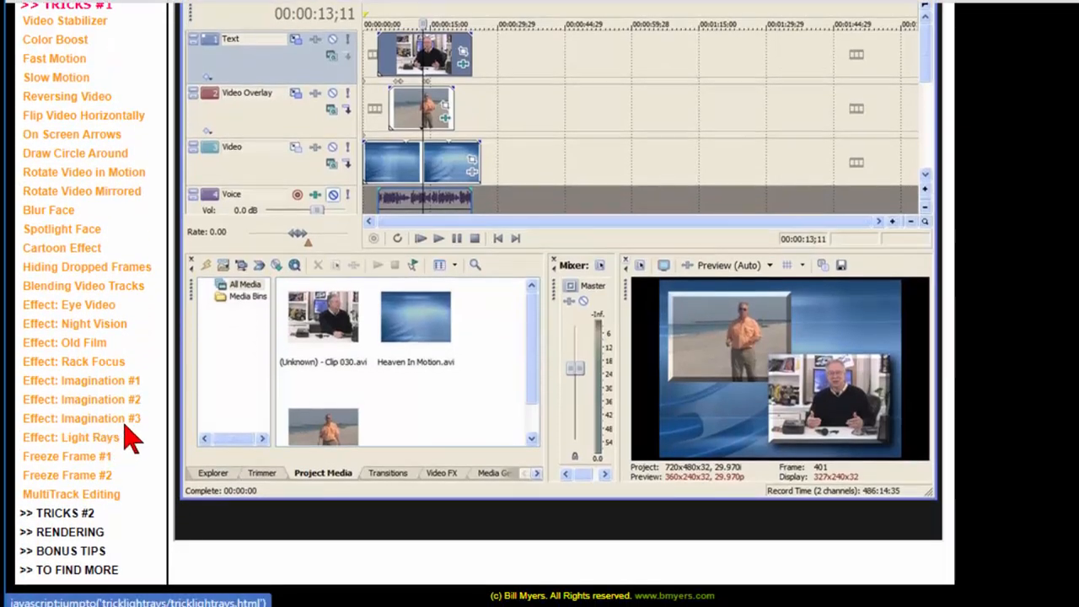